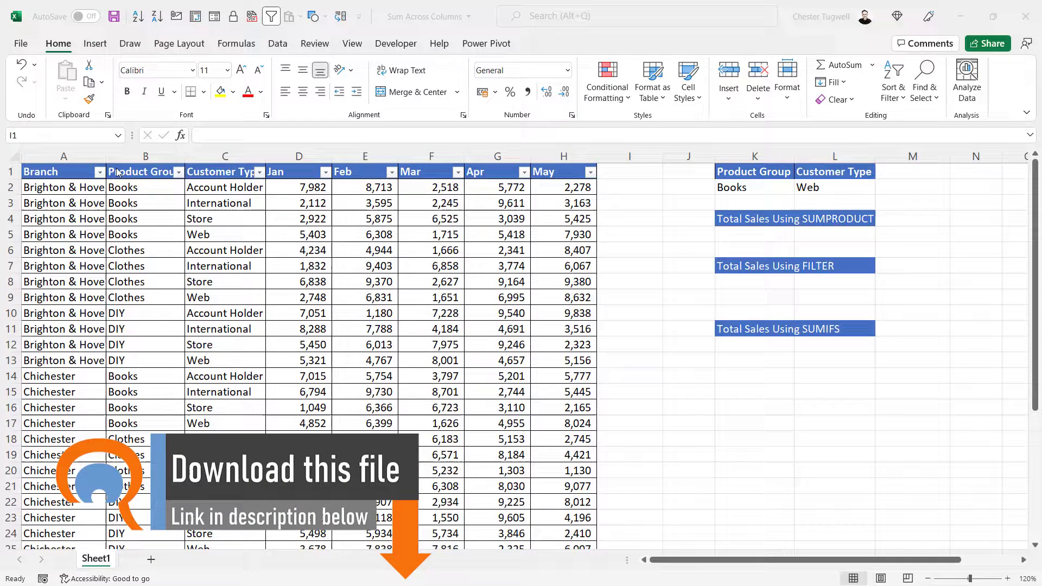
mouse_move(731, 251)
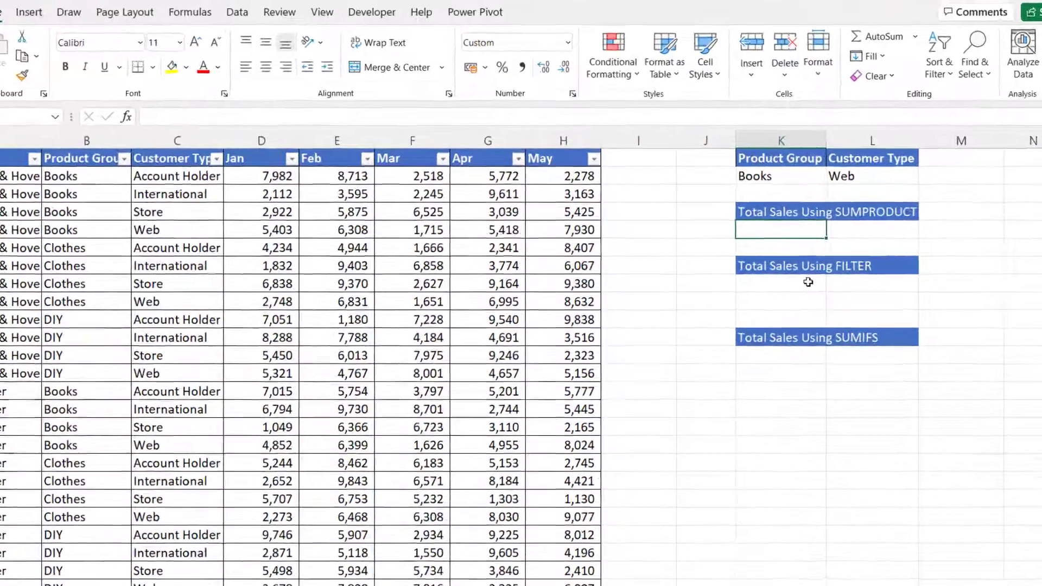
Step: In K5, start =SUMPRODUCT( over D2:H37, multiplied by a B2:B37 comparison
type("=sum")
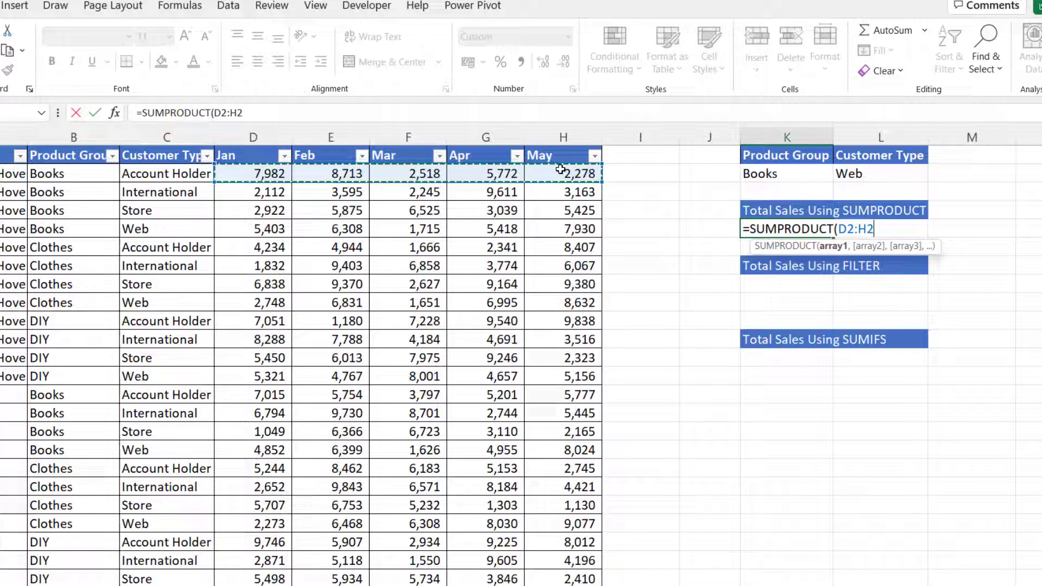
key("Ctrl+Shift+Down")
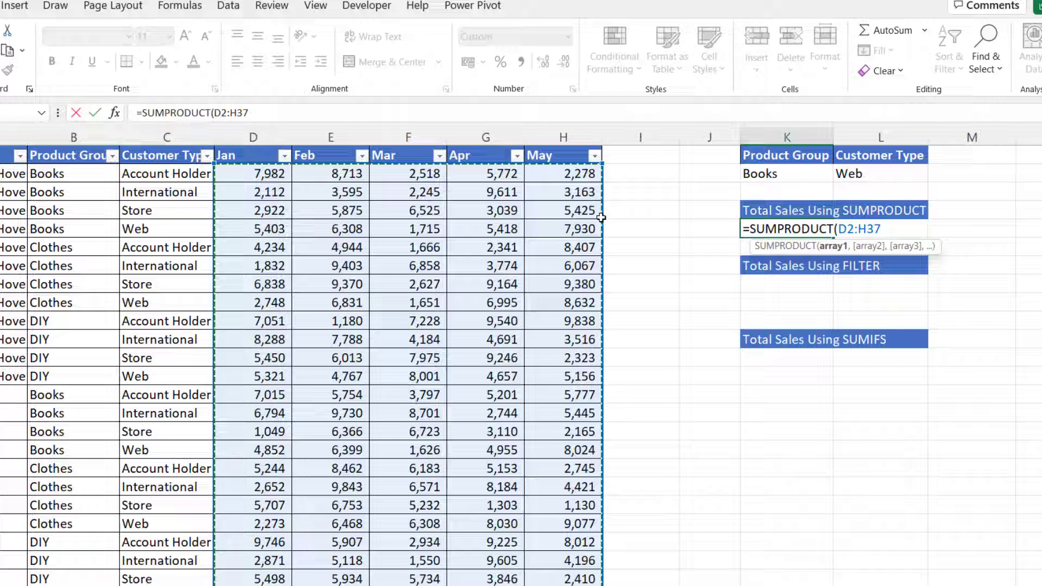
type("*")
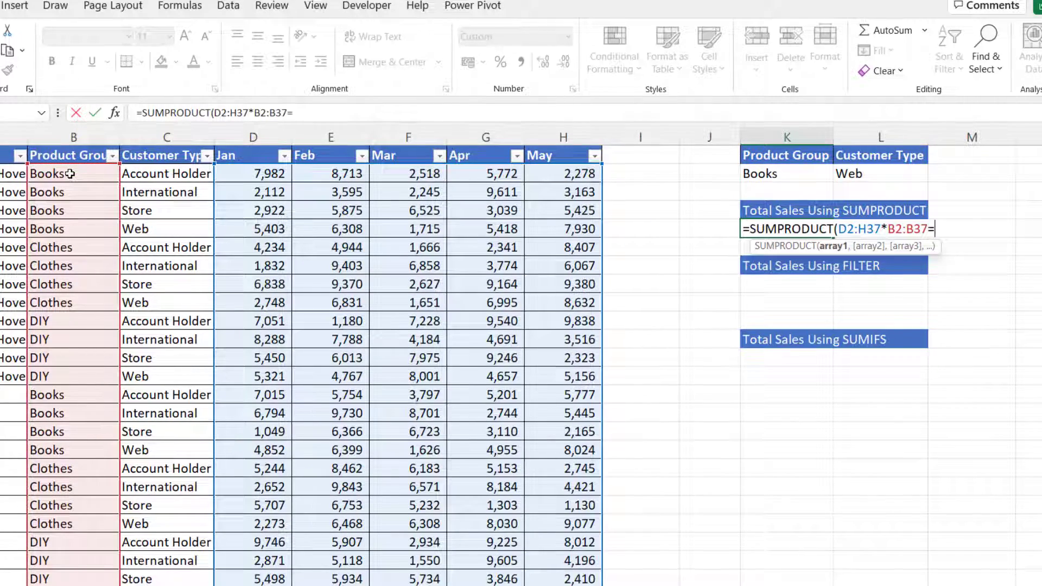
mouse_move(772, 173)
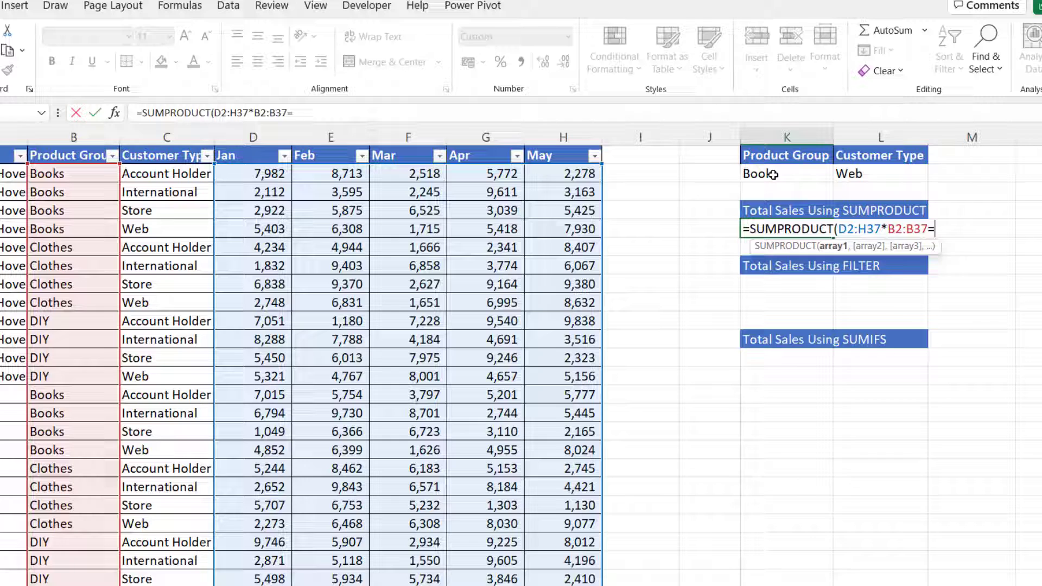
Step: Compare B2:B37 with the Books product group in K2, double-negated and parenthesized
left_click(786, 173)
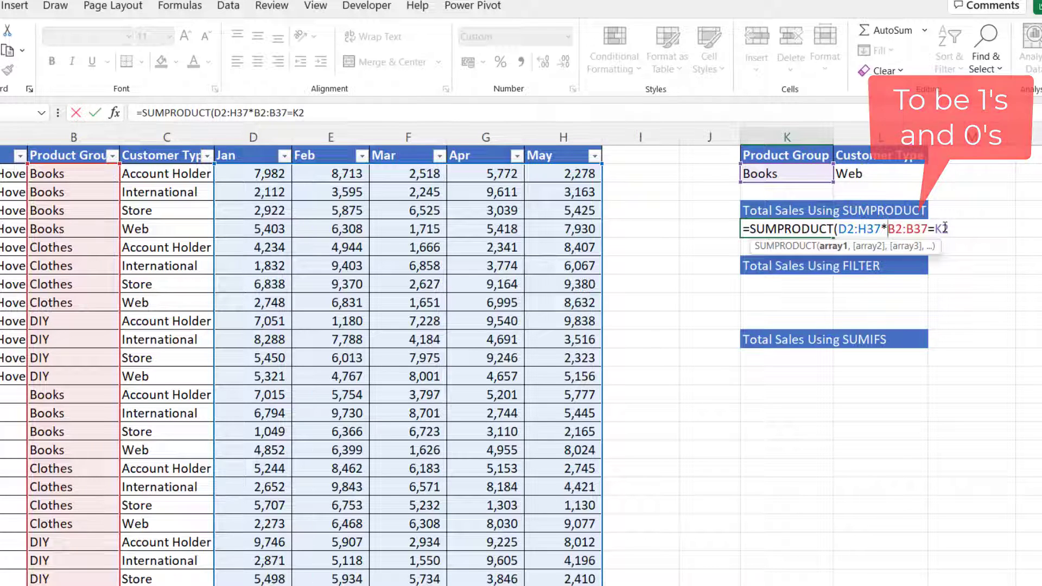
type("--")
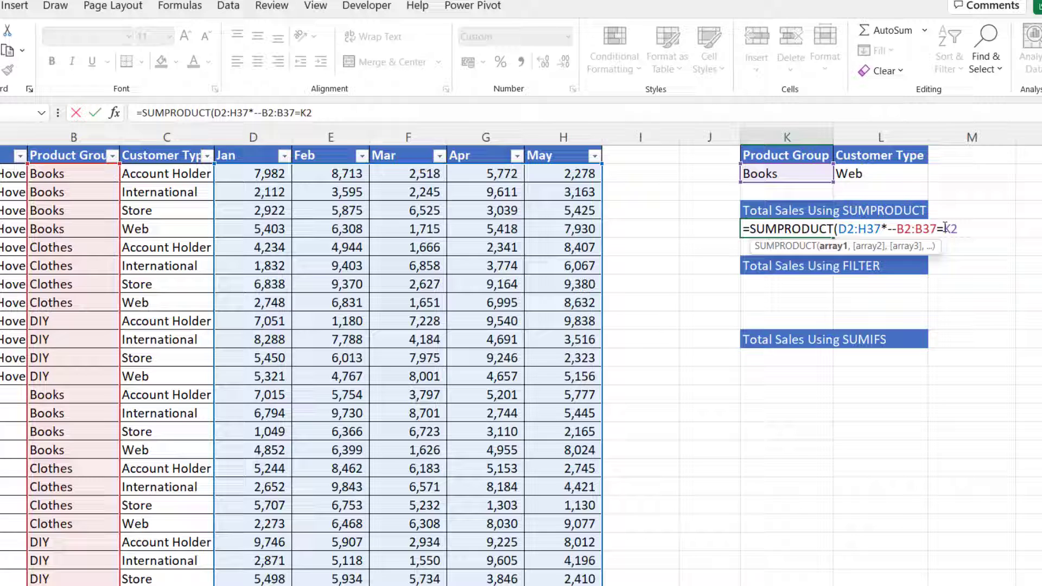
type("(")
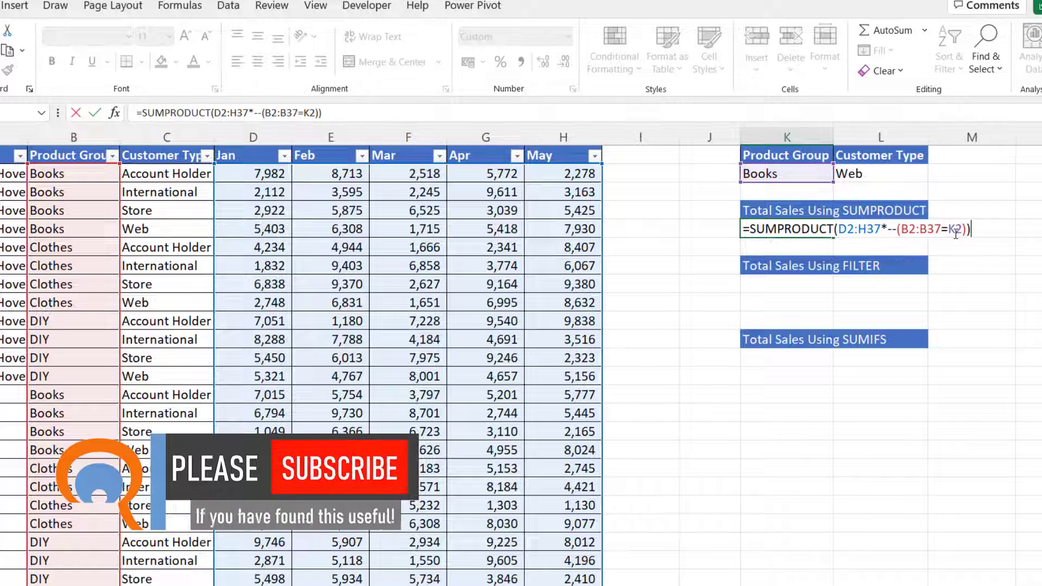
Step: Add *--(C2:C37=L2) for Web customers to the SUMPRODUCT, giving 78,891
key("Enter")
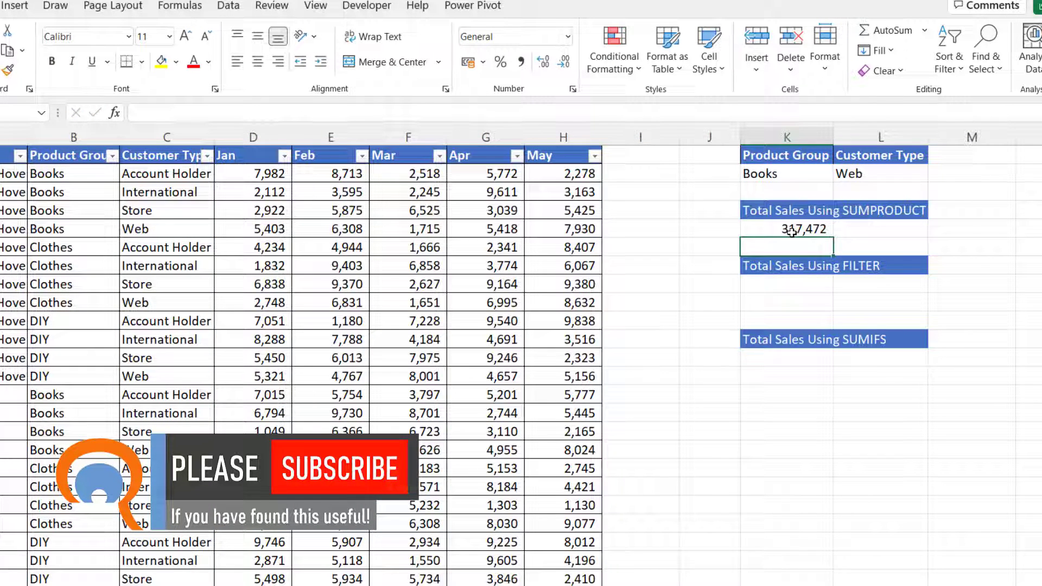
mouse_move(561, 178)
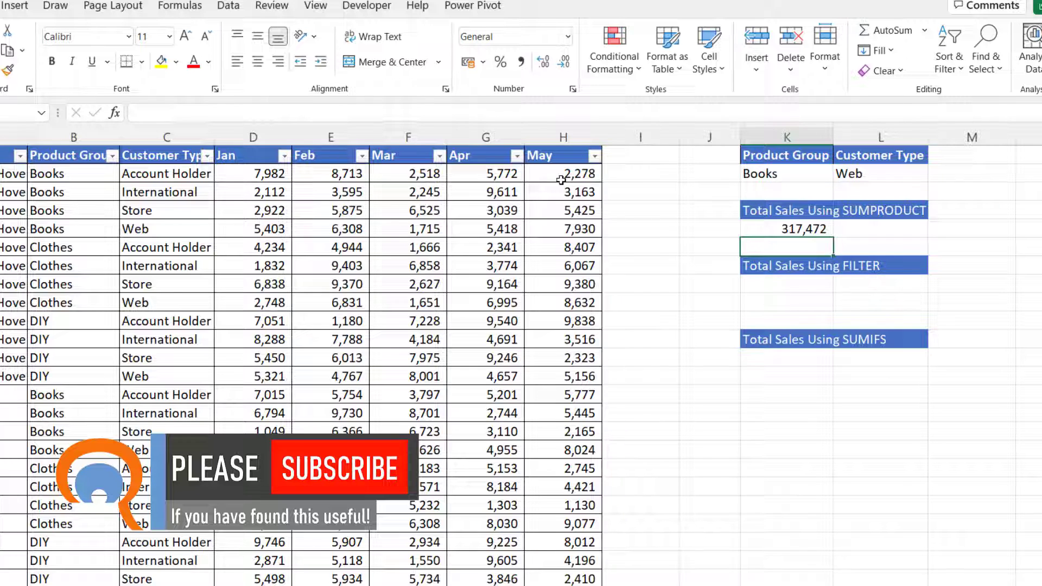
mouse_move(711, 237)
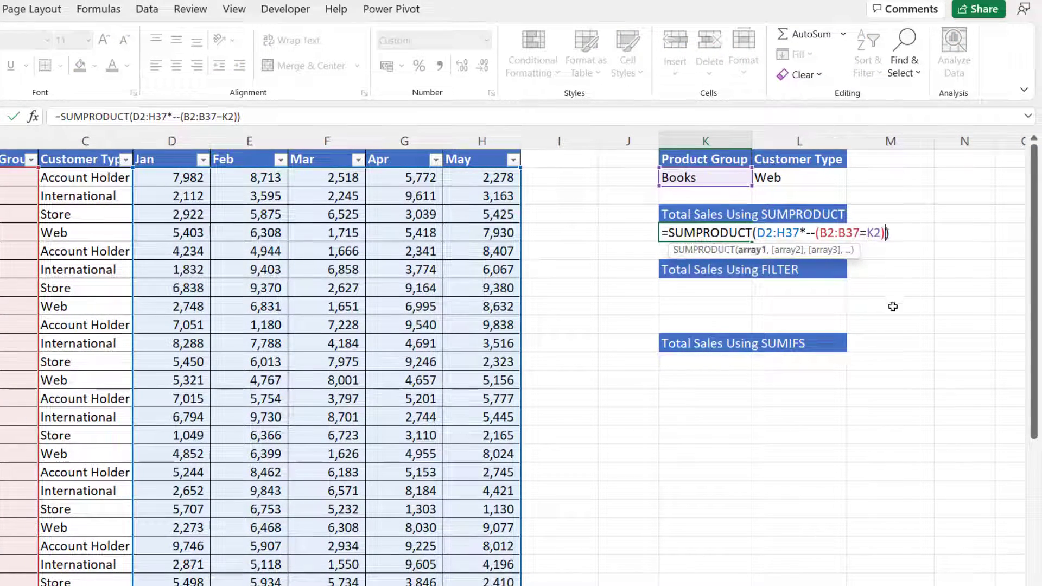
type("*")
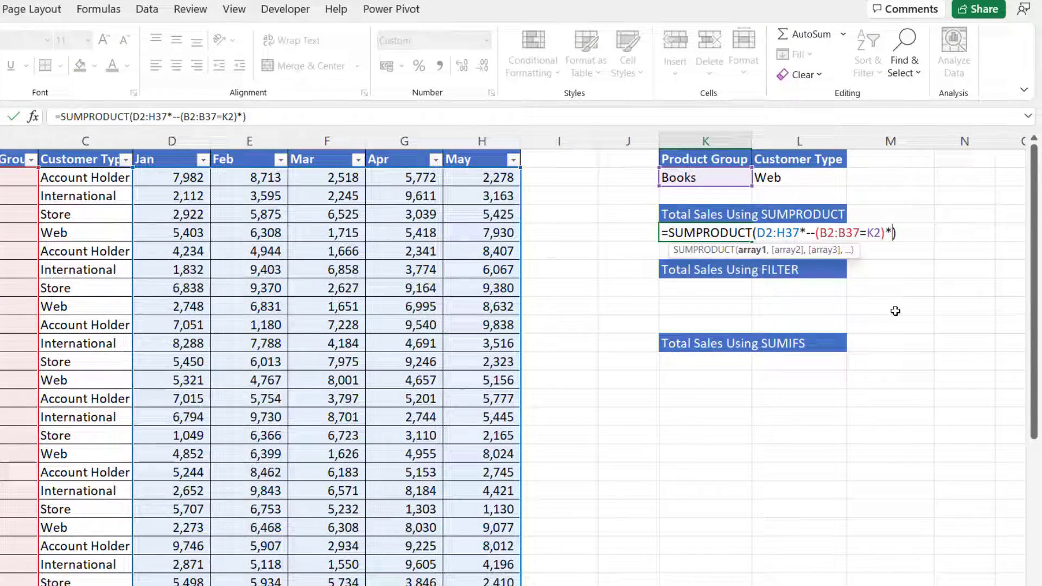
type("--")
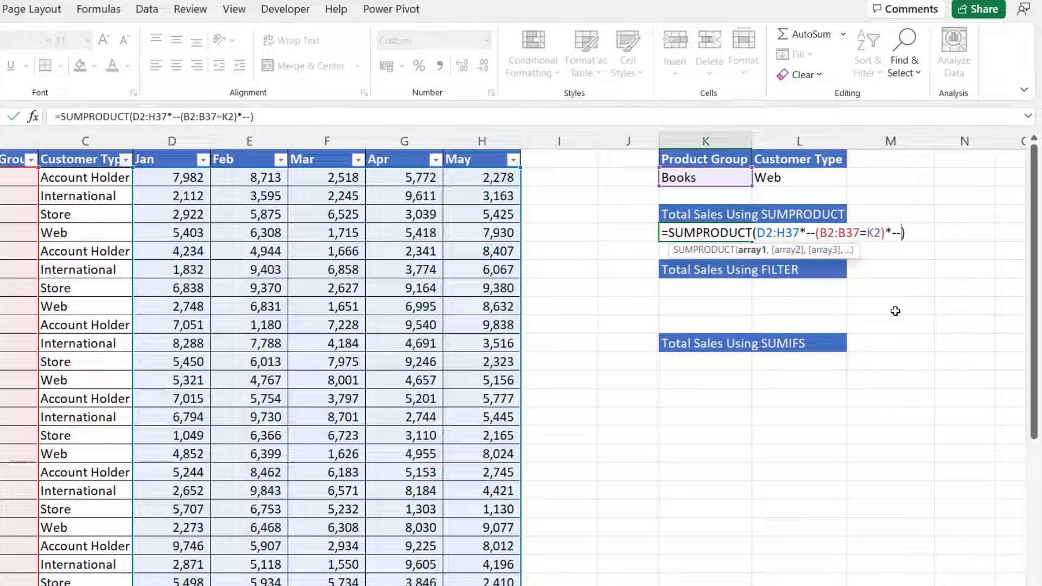
type("(")
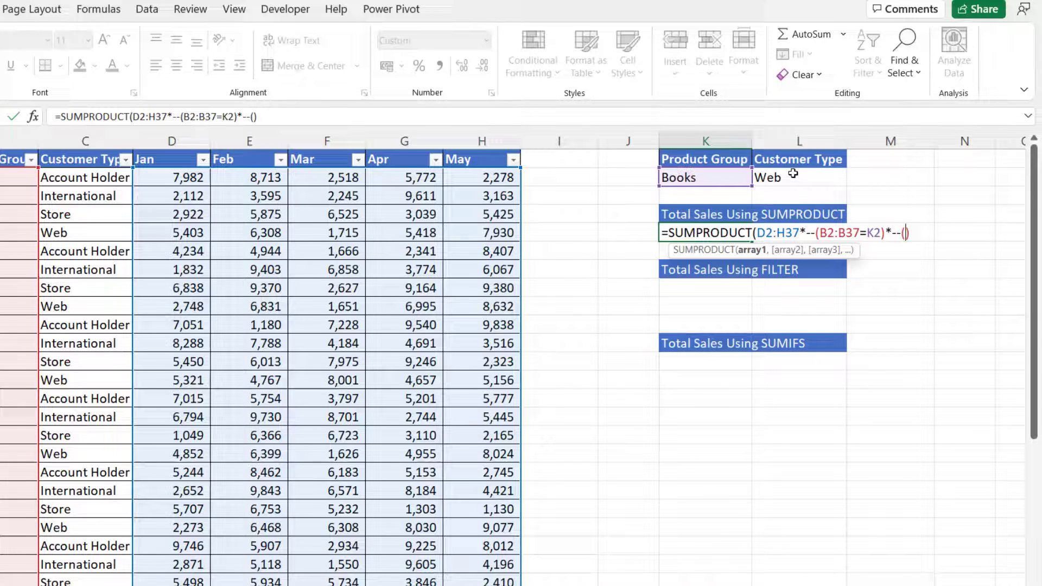
left_click(85, 177)
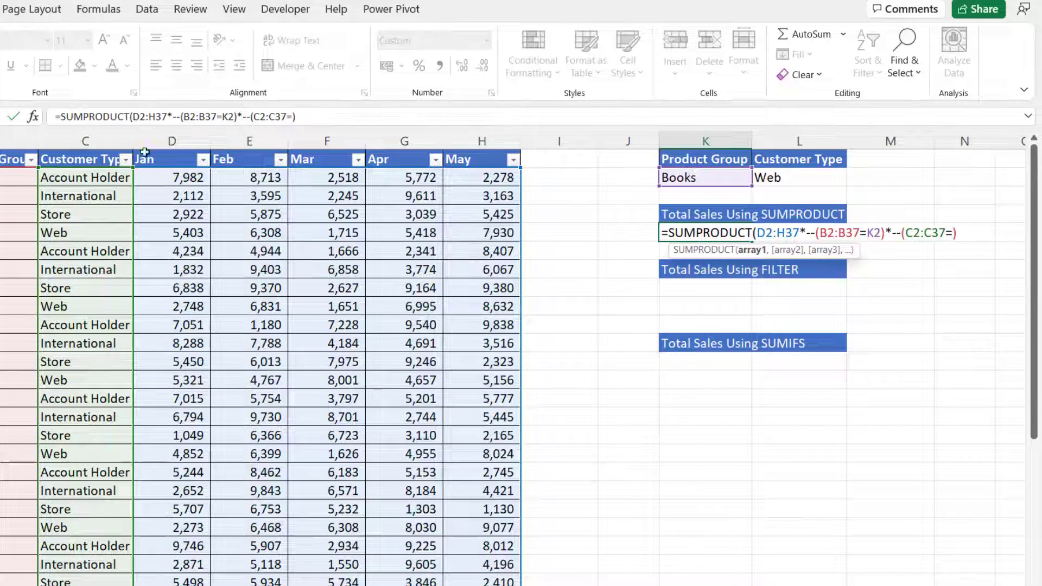
left_click(799, 177)
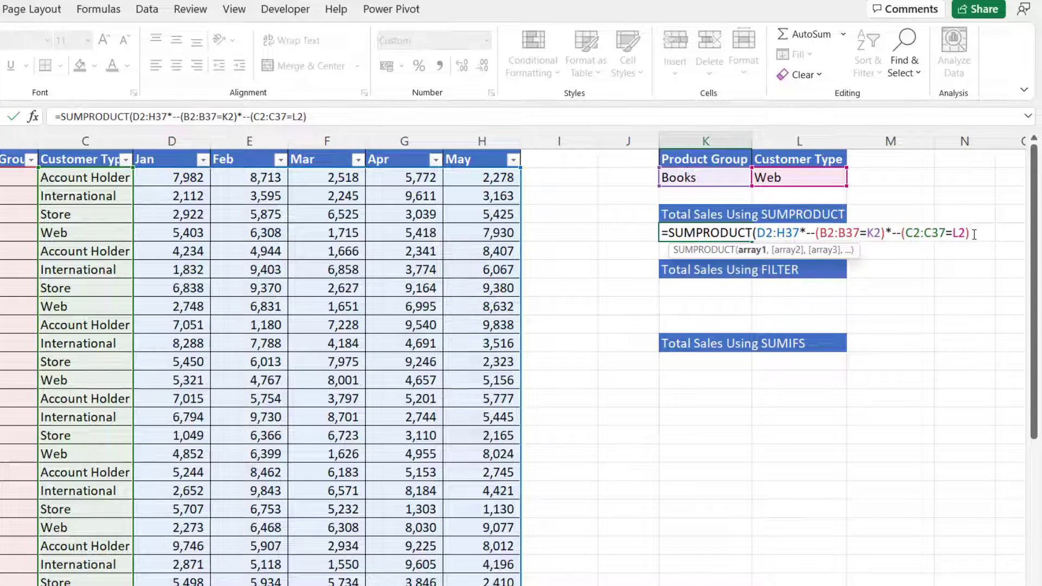
key("Enter")
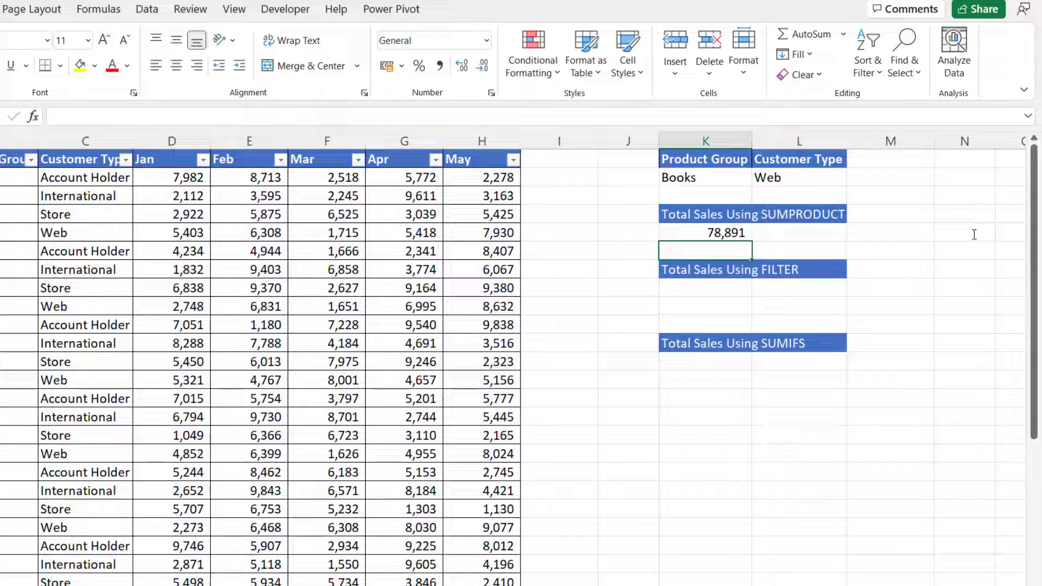
mouse_move(732, 233)
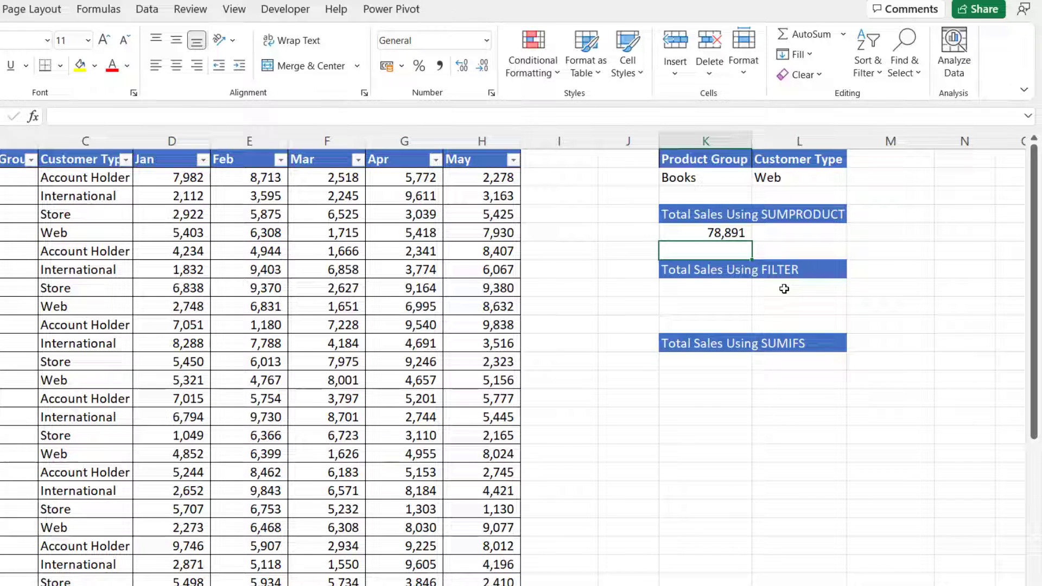
left_click(706, 287)
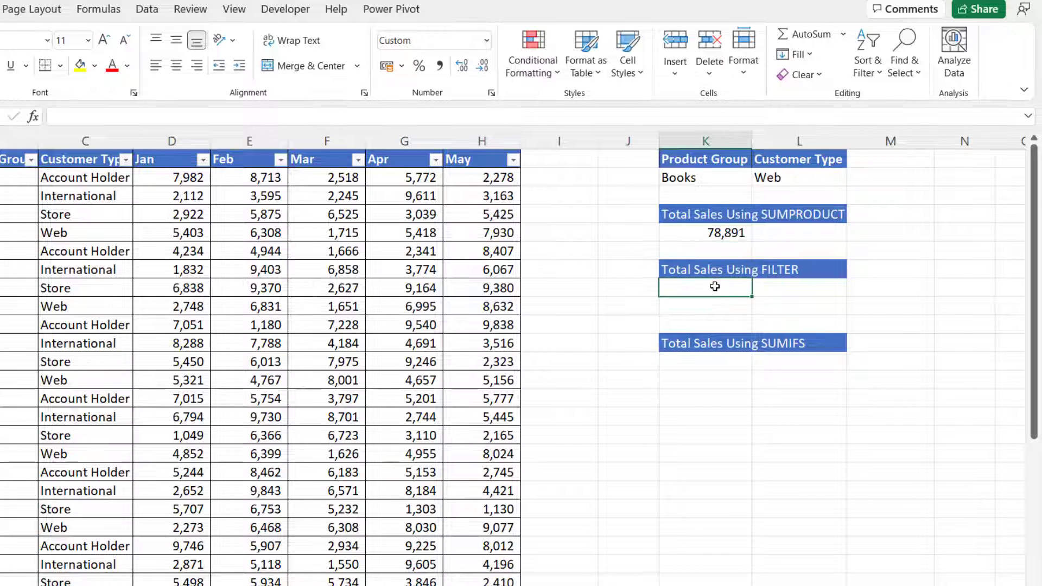
left_click(753, 343)
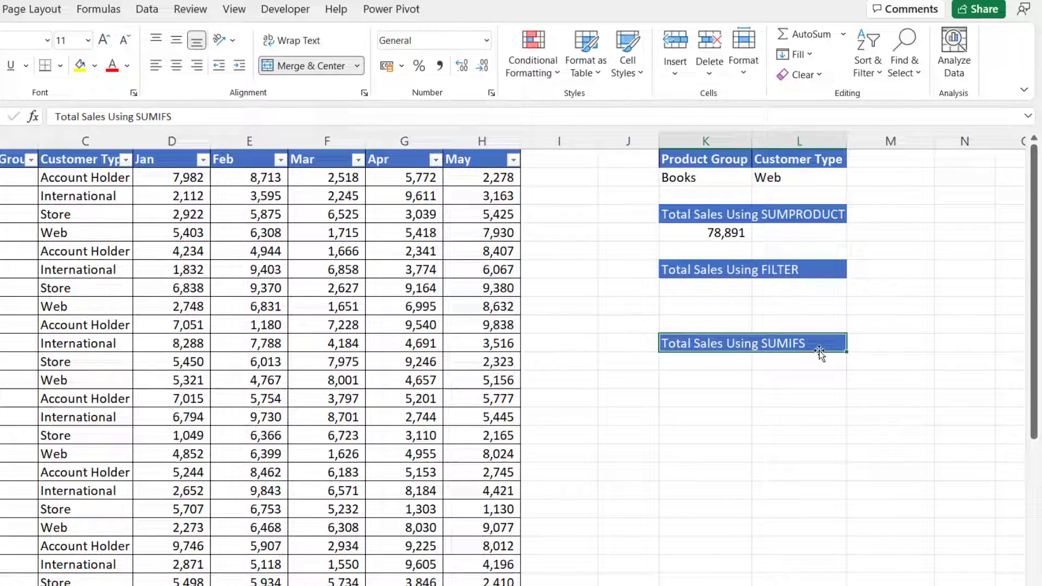
scroll("right", 3)
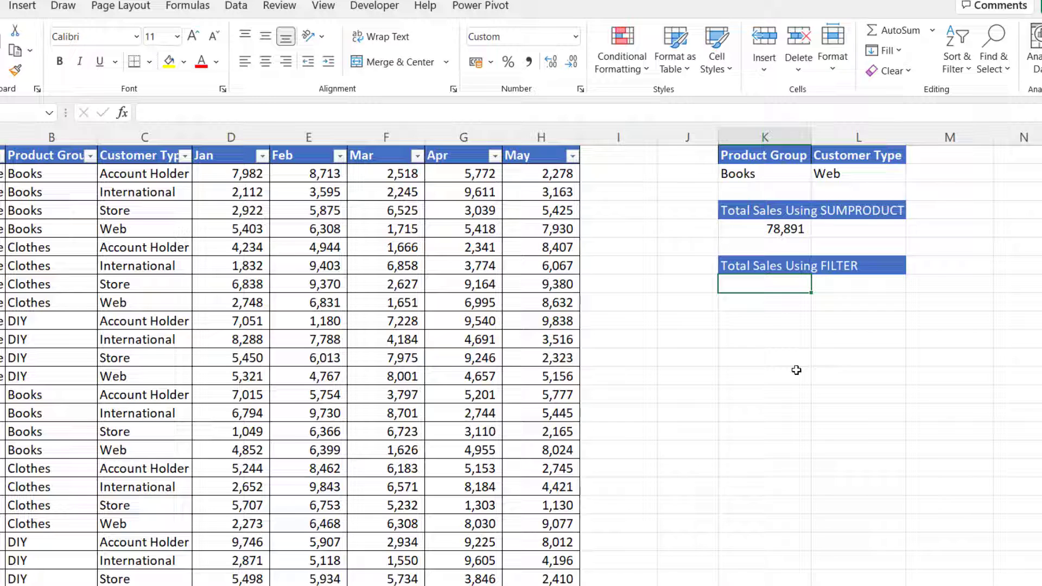
Step: Enter =FILTER(D2:H37,B2:B37=K2) to spill the Books rows' monthly sales
type("=filter(D2:H2")
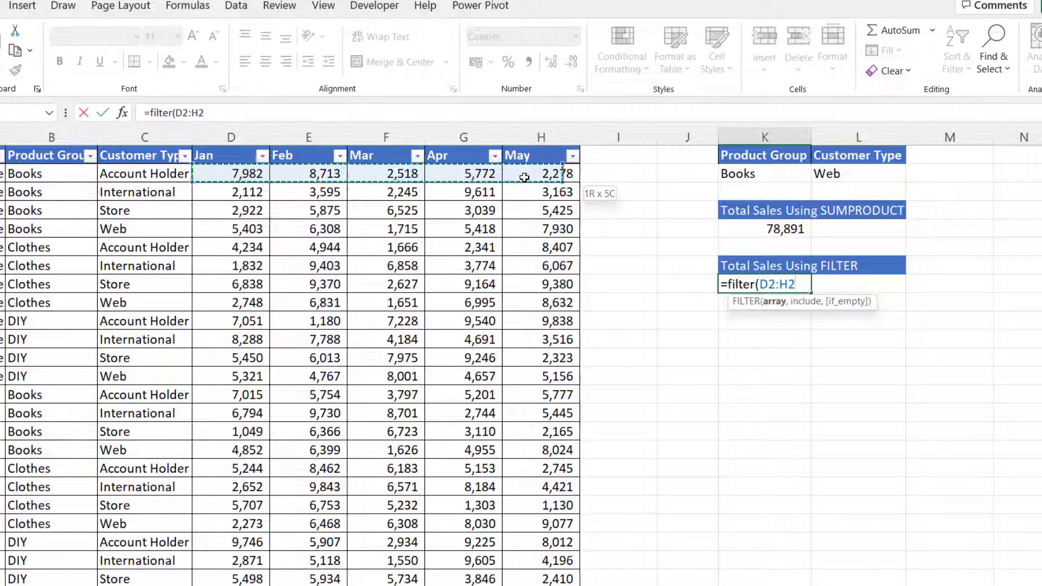
key("ctrl+backspace")
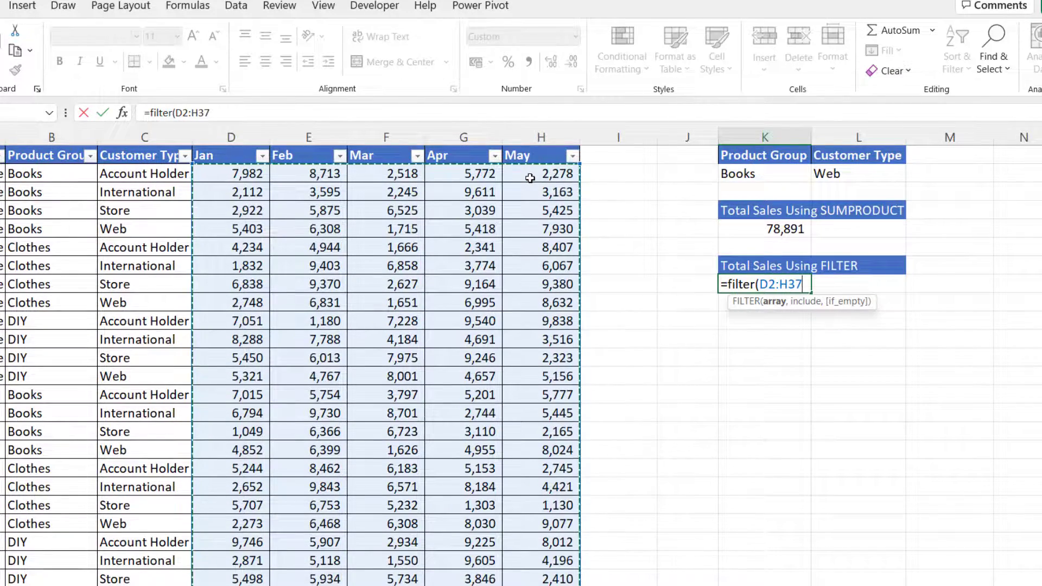
type(",")
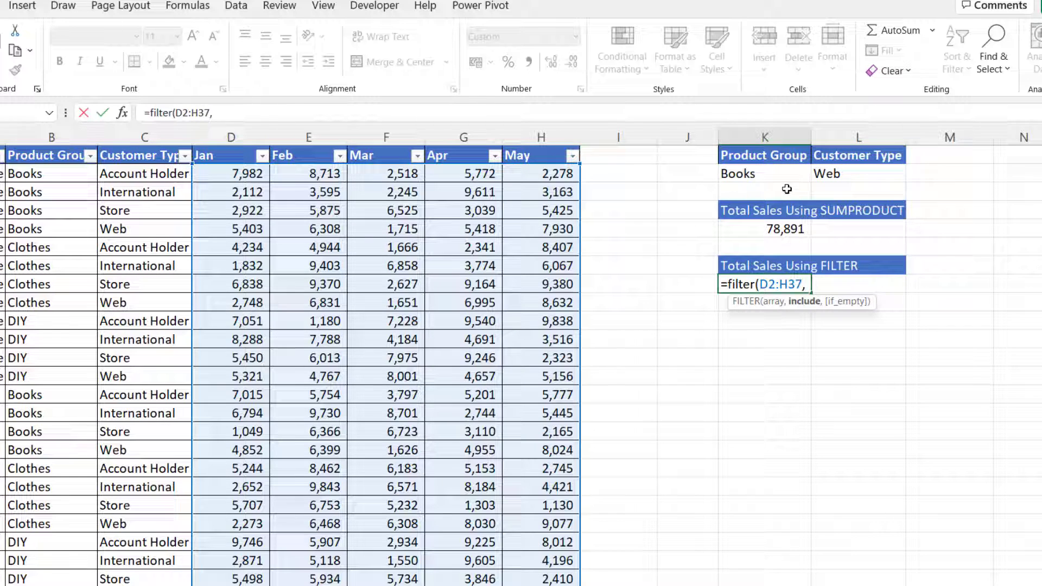
mouse_move(747, 174)
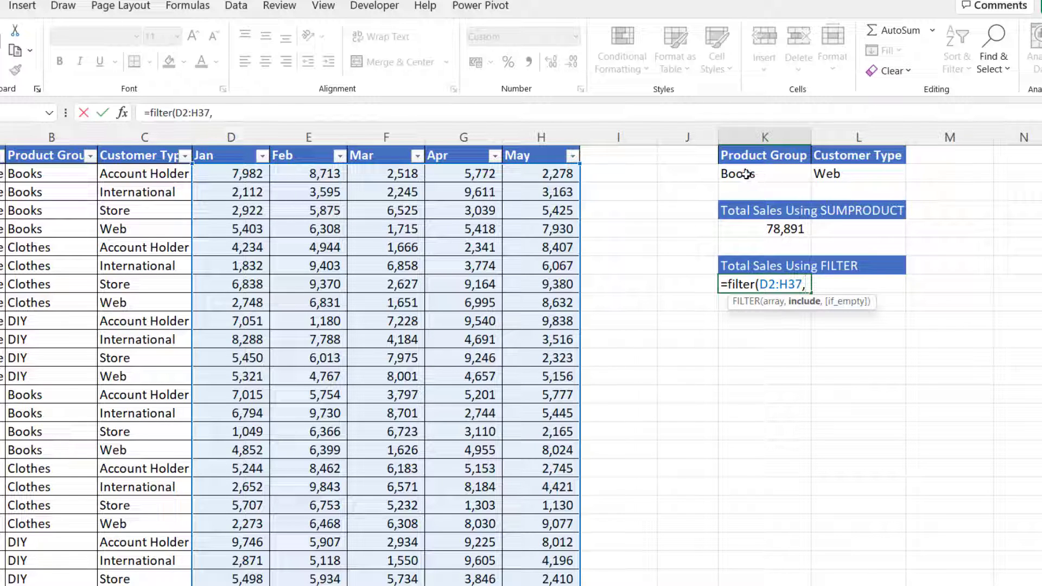
mouse_move(771, 174)
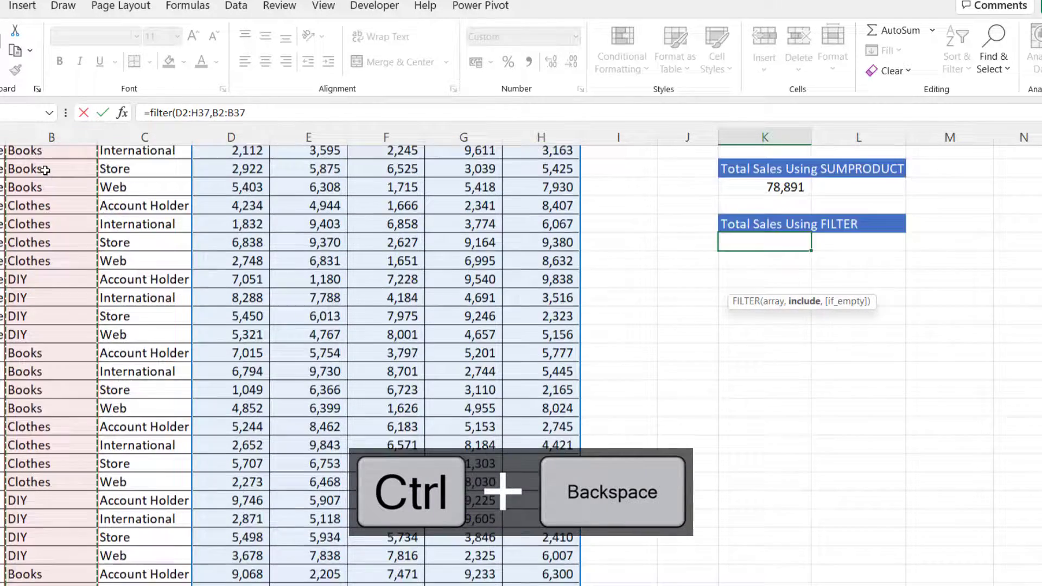
type("=K2")
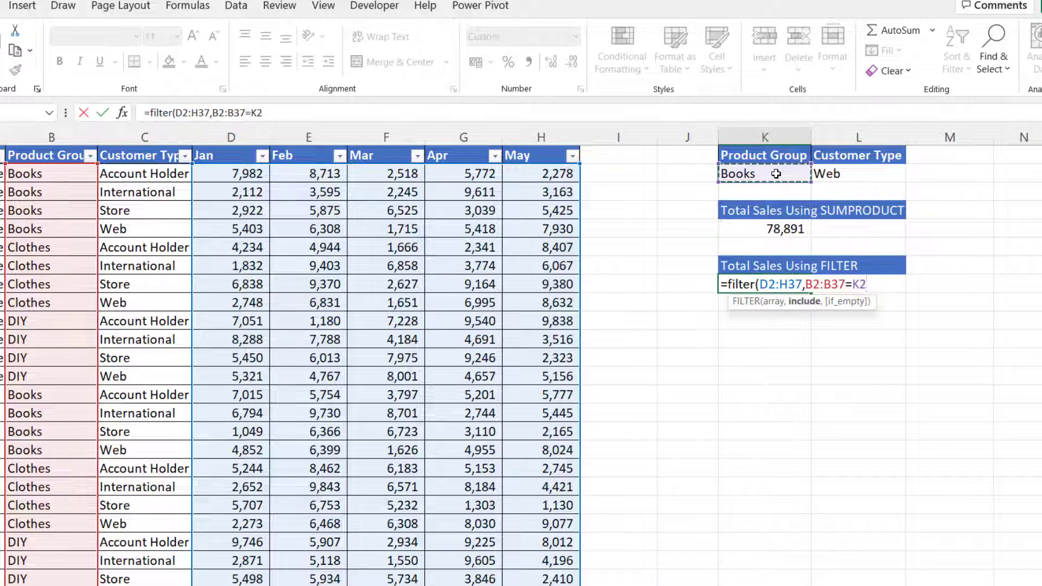
key("Enter")
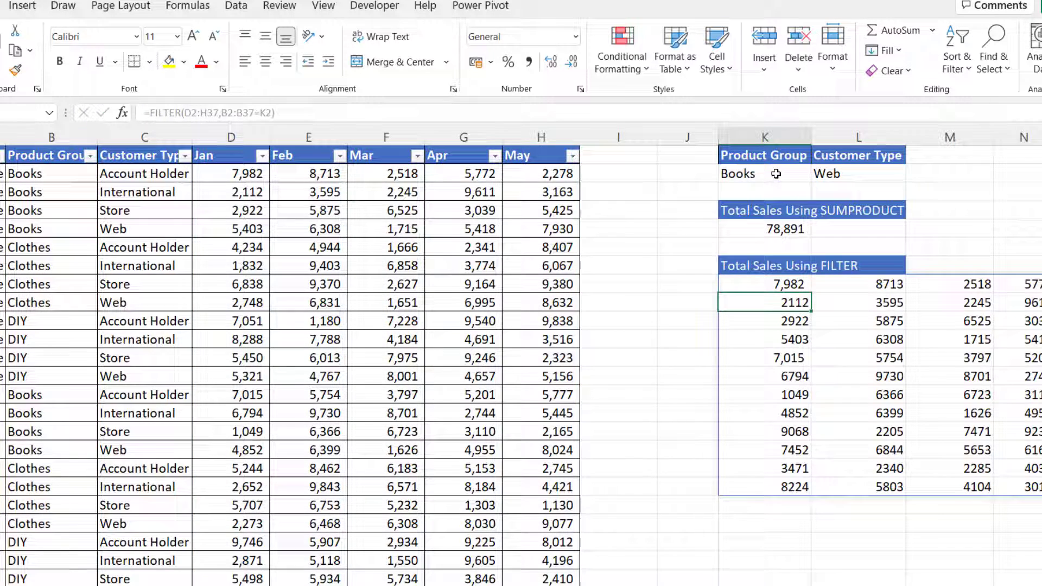
scroll("right", 3)
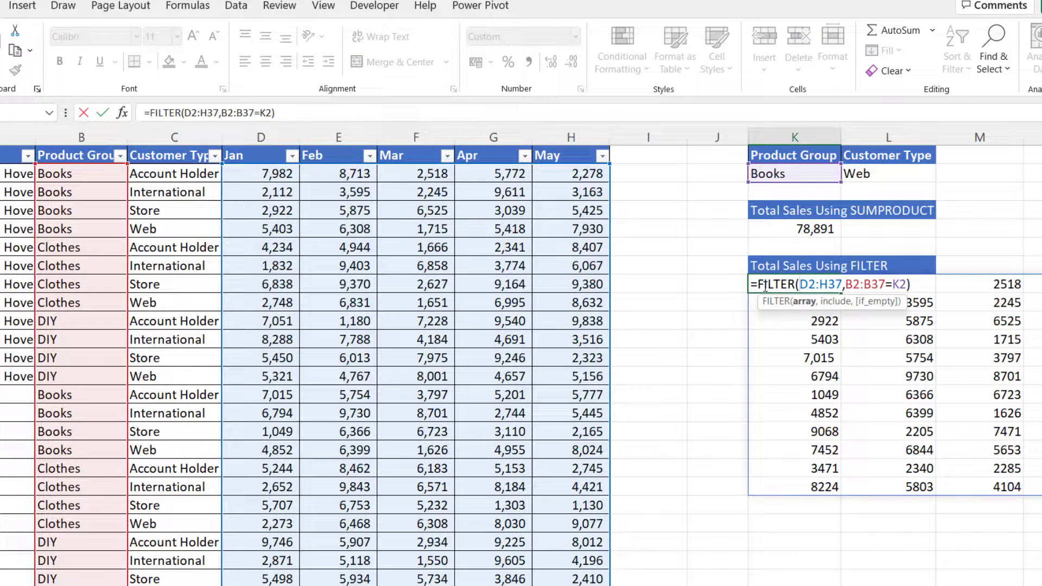
Step: Wrap the FILTER formula in SUM to get the Books total of 317,472
type("SUM(")
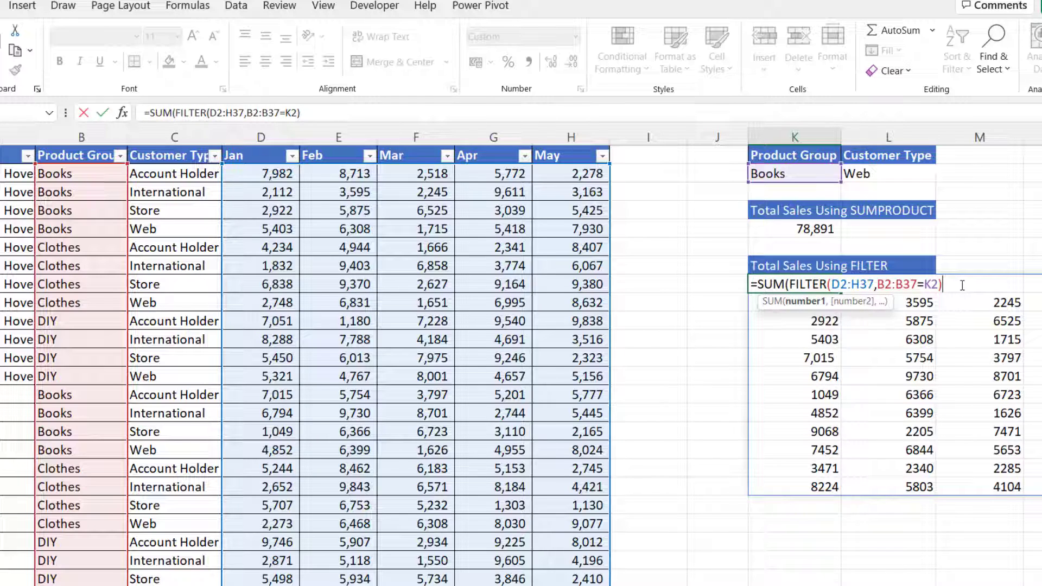
key("Enter")
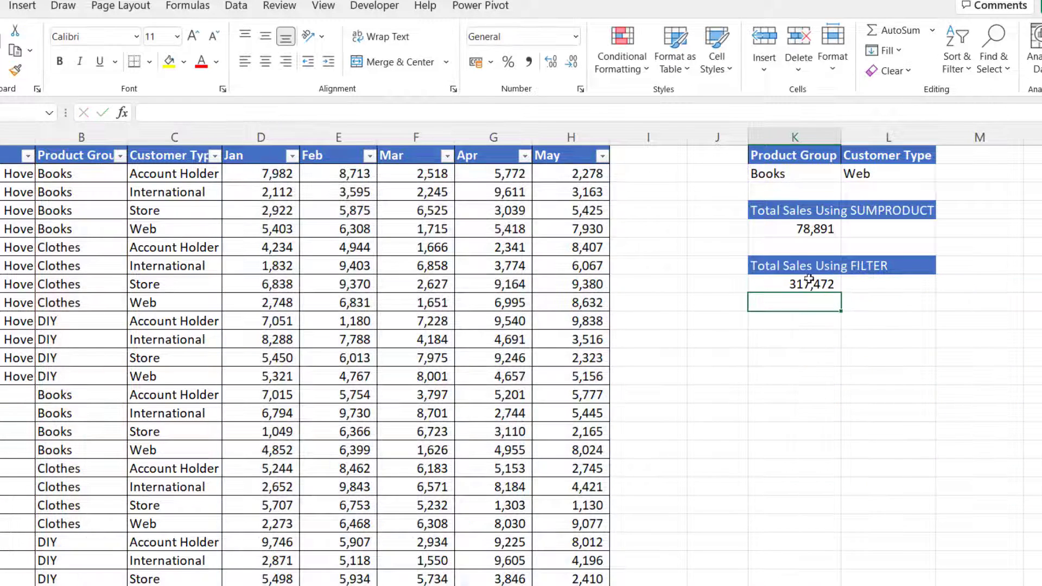
mouse_move(833, 284)
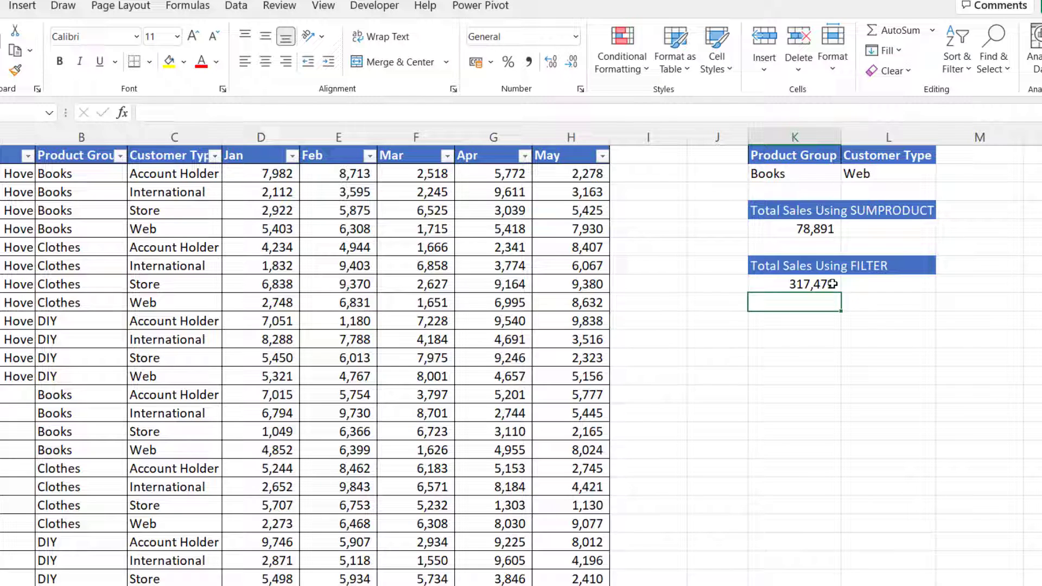
left_click(795, 284)
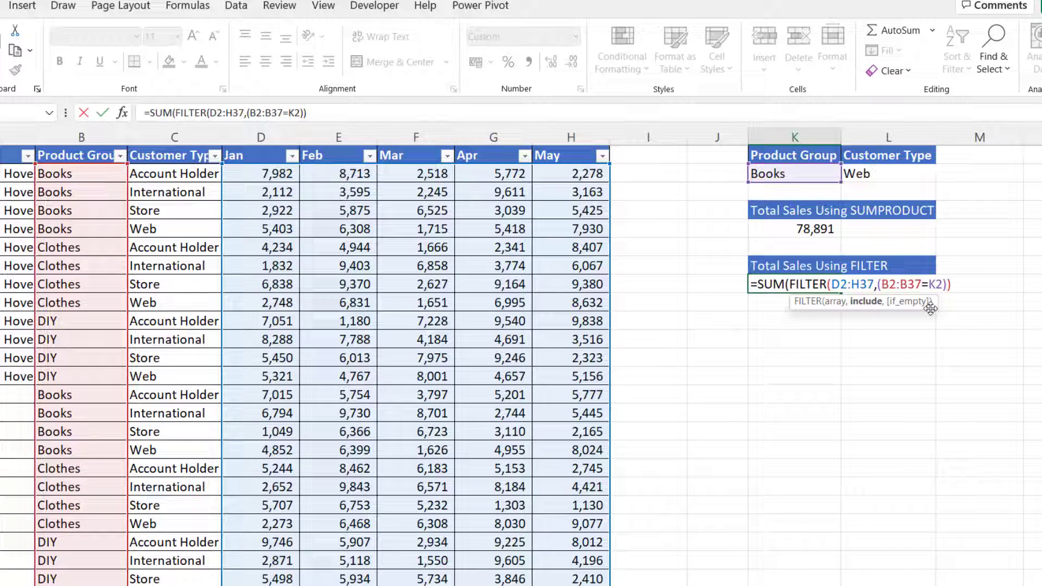
Step: Add the (C2:C37=L2) Web condition to the FILTER total, returning 78,891
type("*")
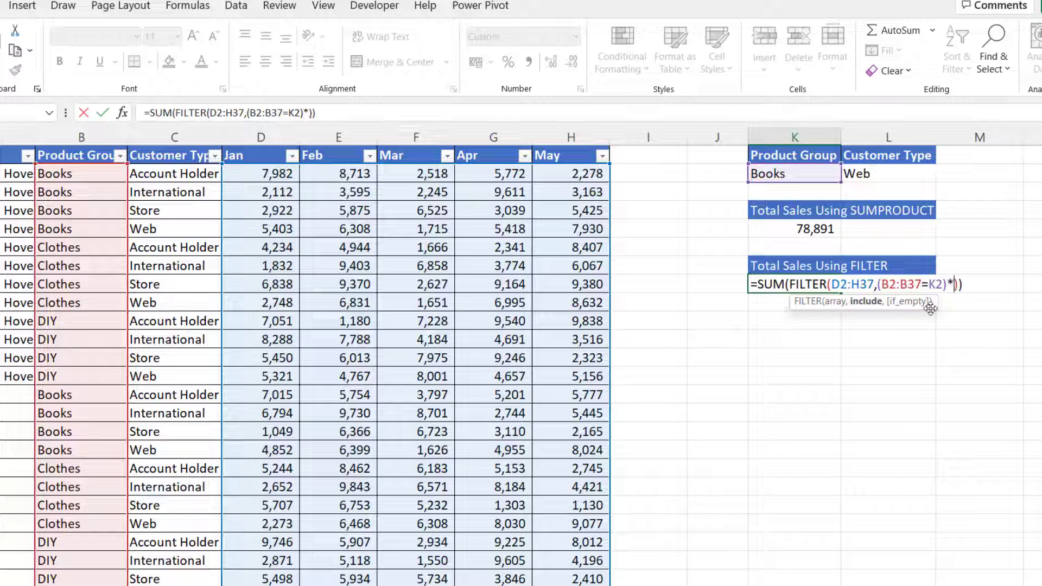
mouse_move(164, 169)
type("C2:C37=")
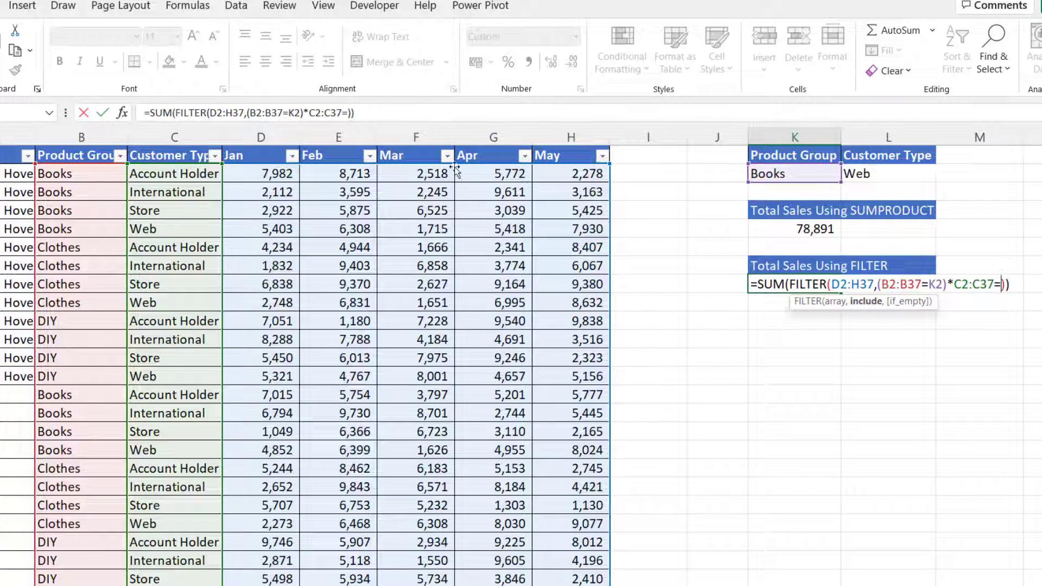
left_click(888, 174)
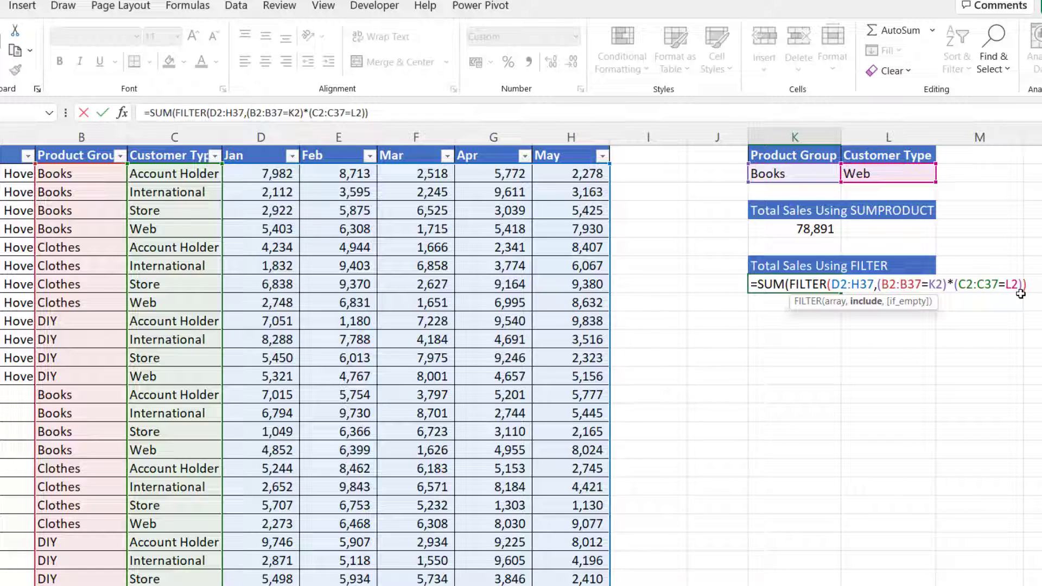
key("Enter")
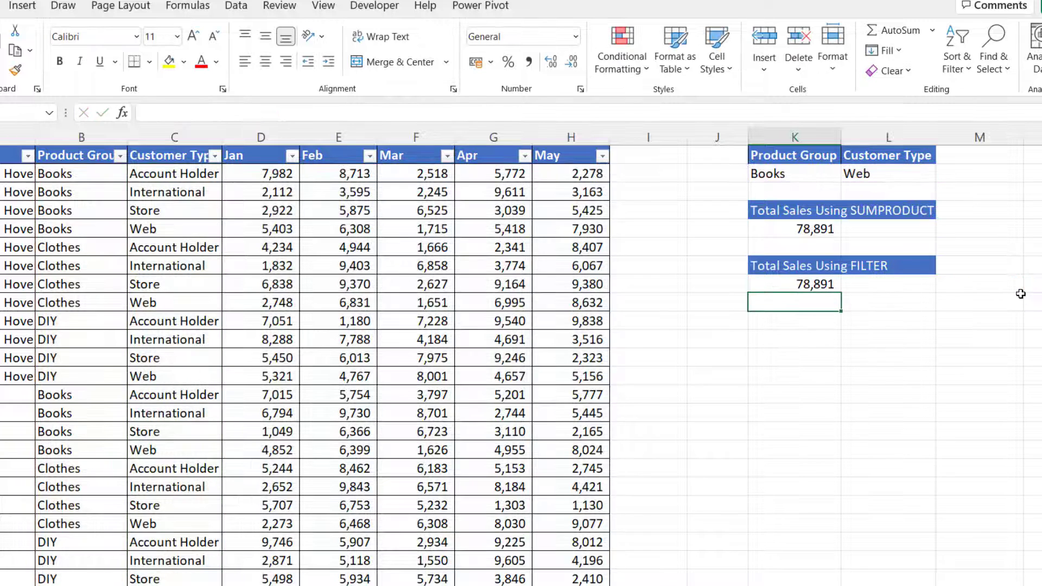
mouse_move(885, 212)
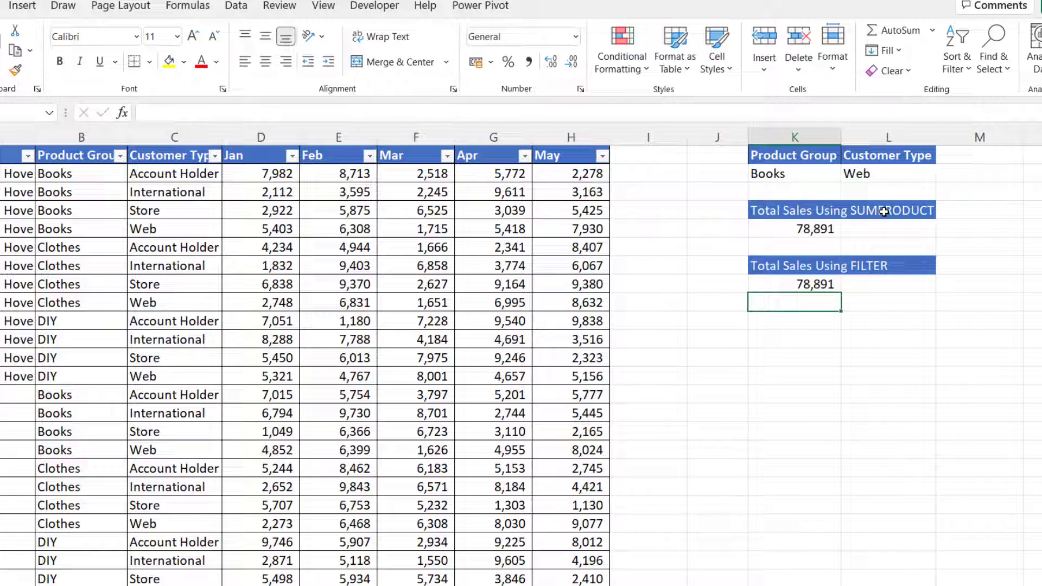
mouse_move(891, 405)
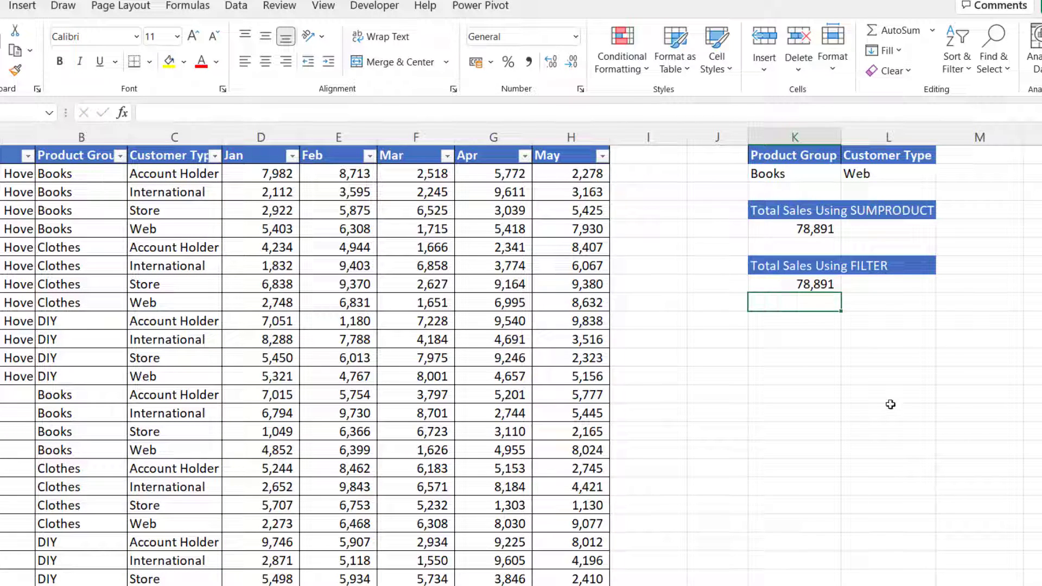
scroll("right", 3)
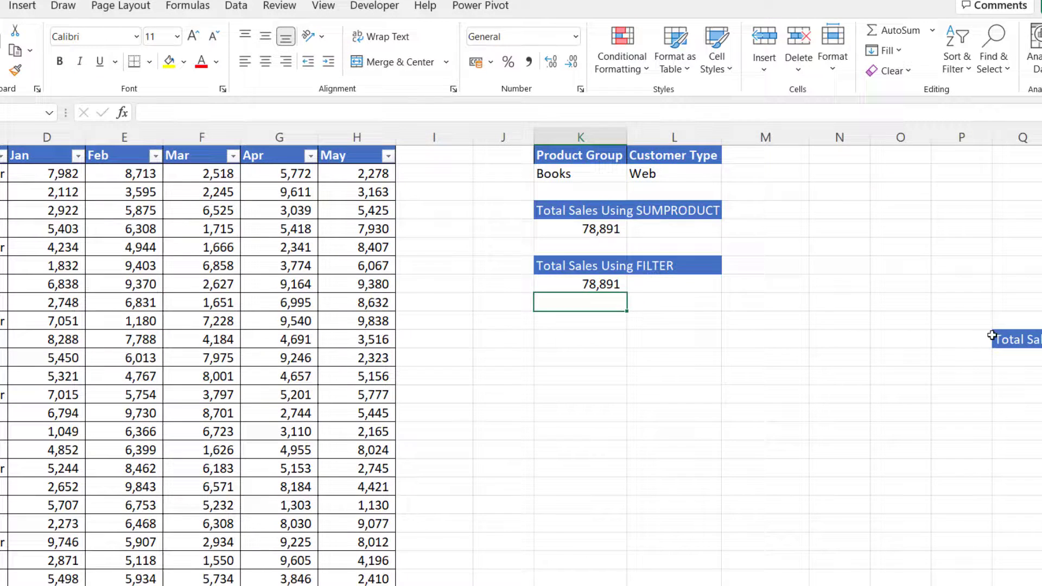
Step: Add a Total column of row sums in I1 beside the sales table
left_click(716, 343)
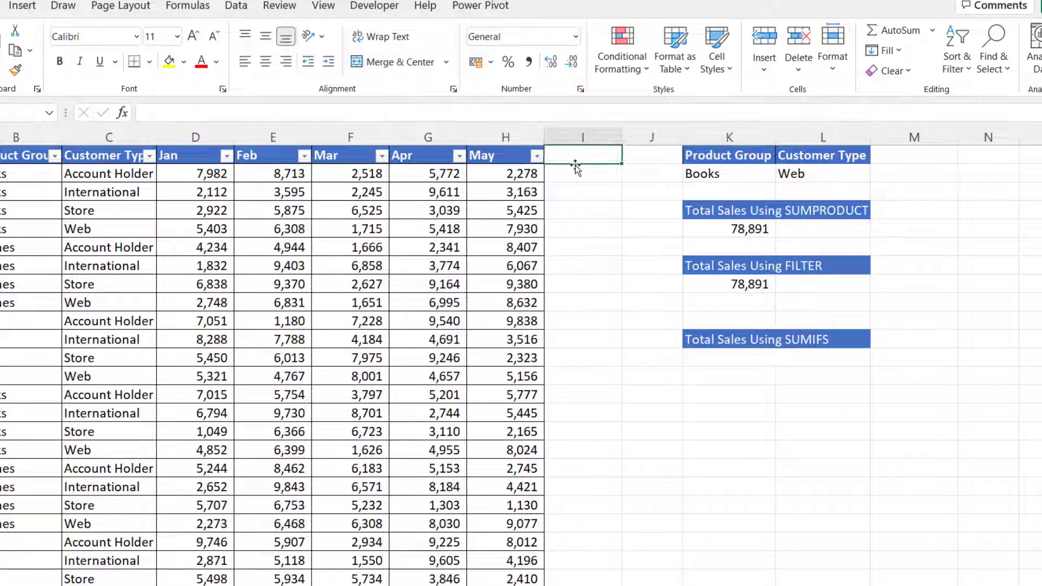
type("Total")
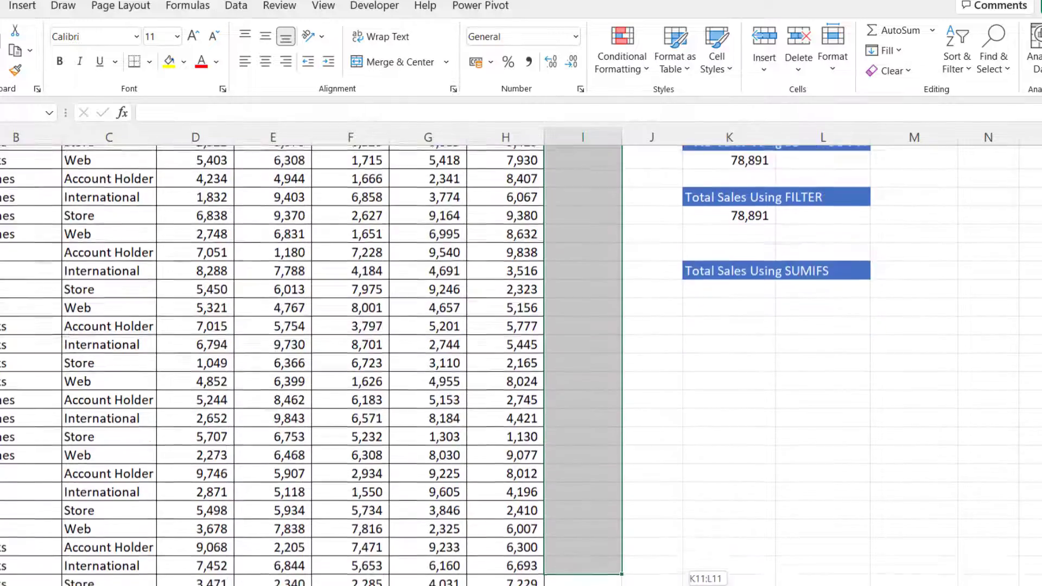
scroll("down", 3)
type("=")
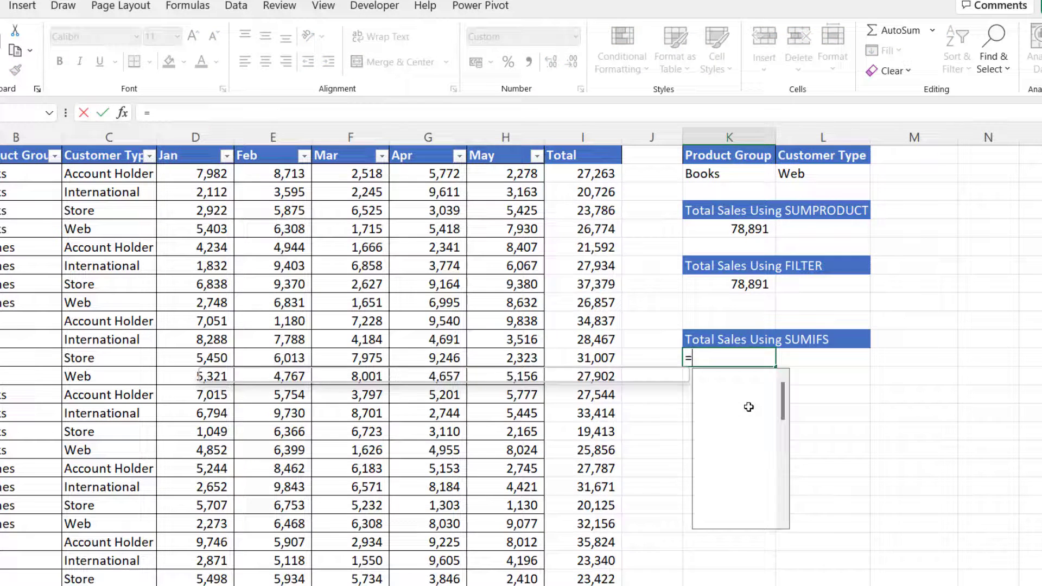
Step: Enter =SUMIFS(I2:I37,B2:B37,K2,C2:C37,L2) in K12, returning 78,891
type("sumifs(")
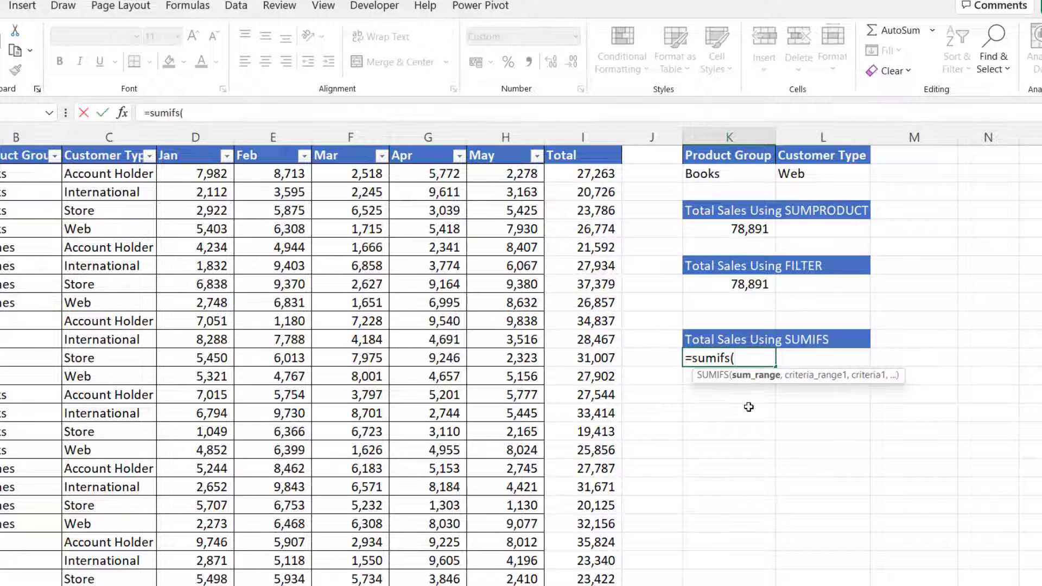
left_click(583, 174)
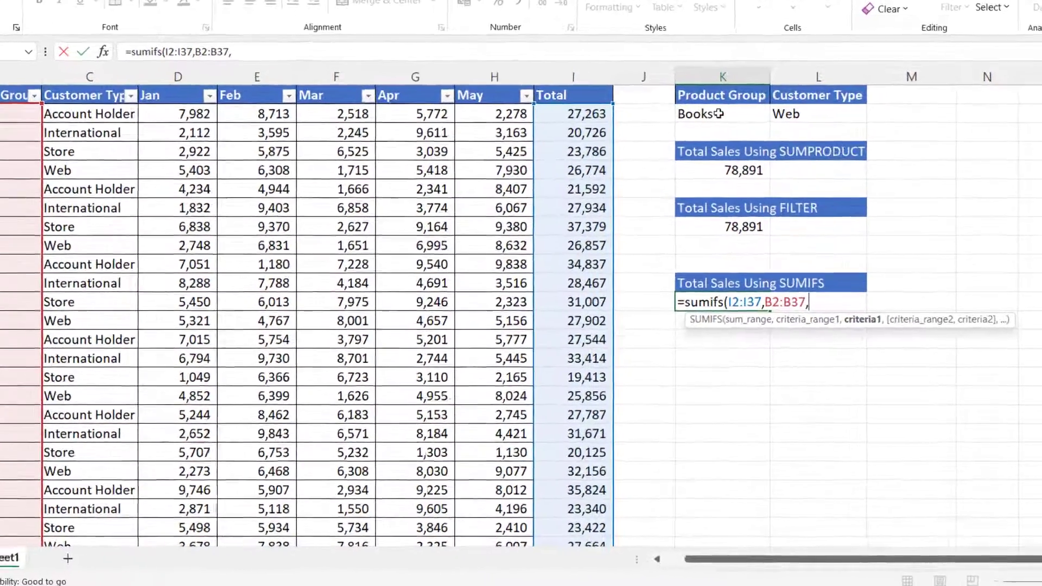
left_click(715, 114)
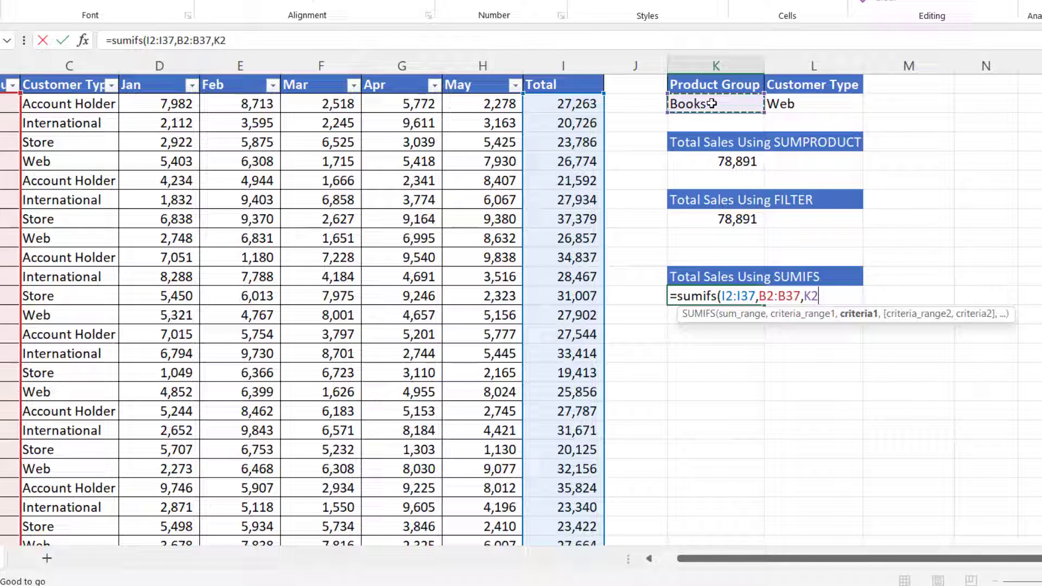
type(",")
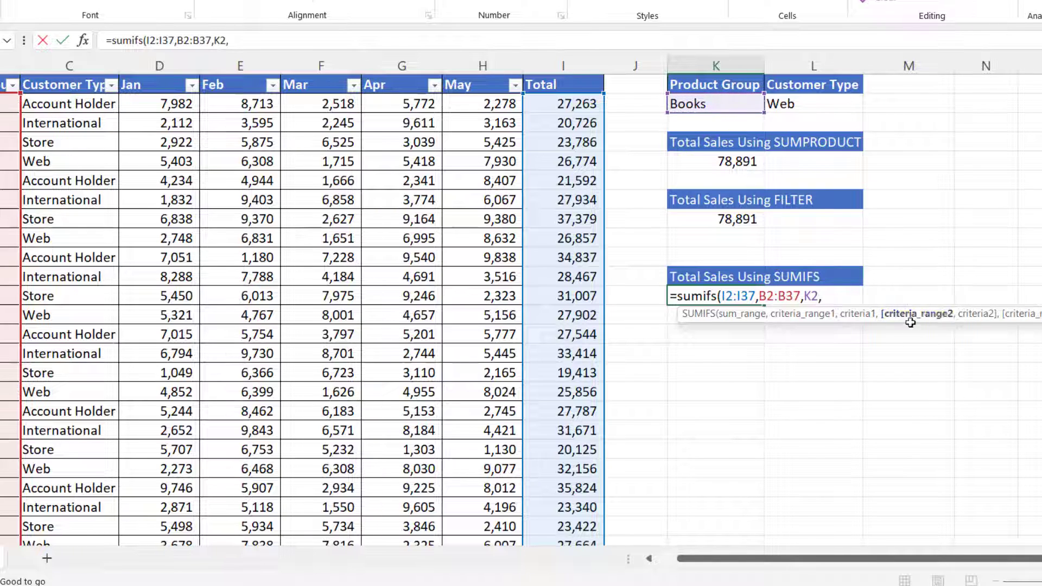
left_click(69, 103)
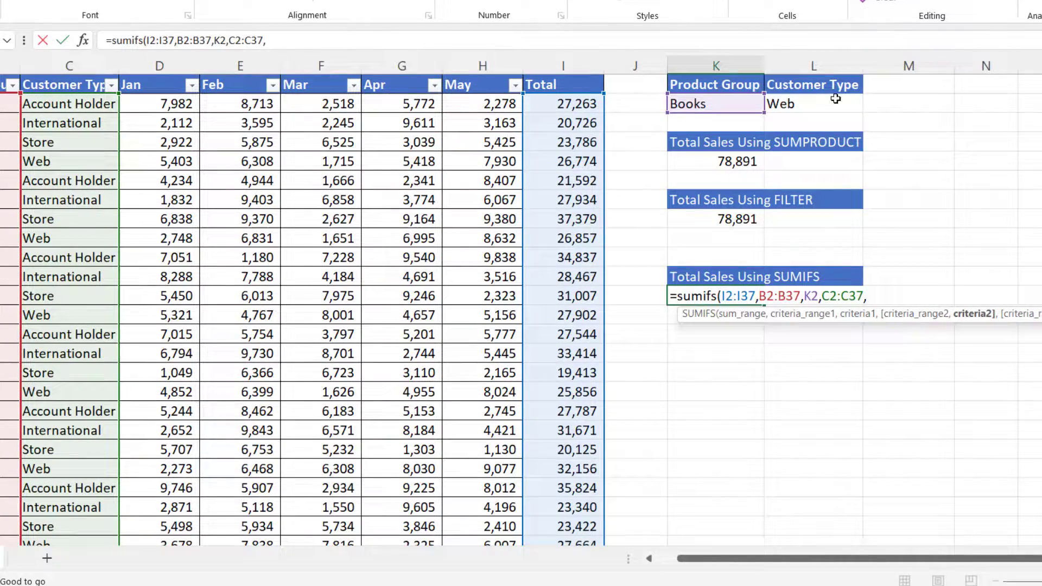
left_click(813, 104)
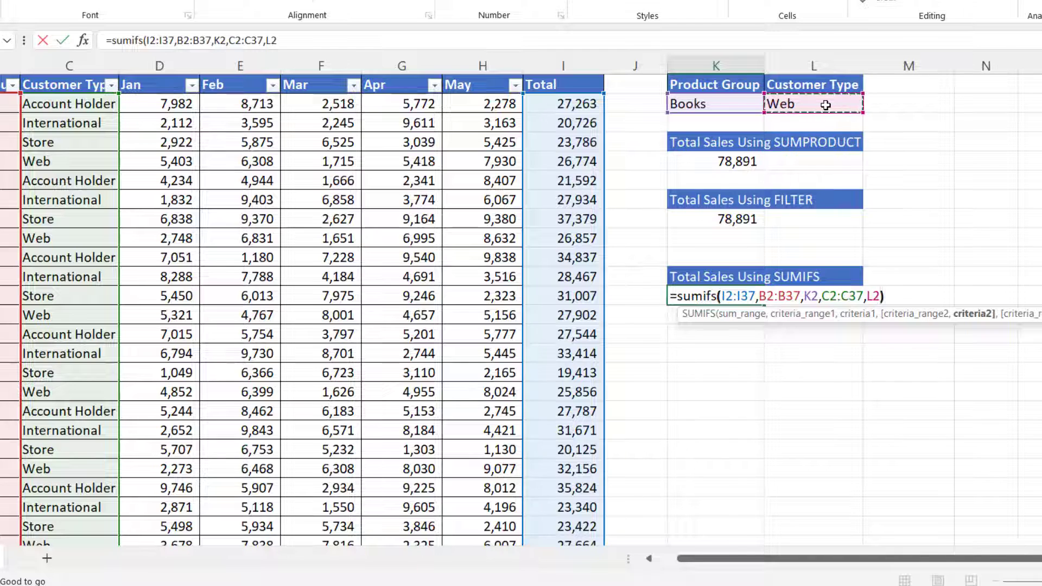
key("Enter")
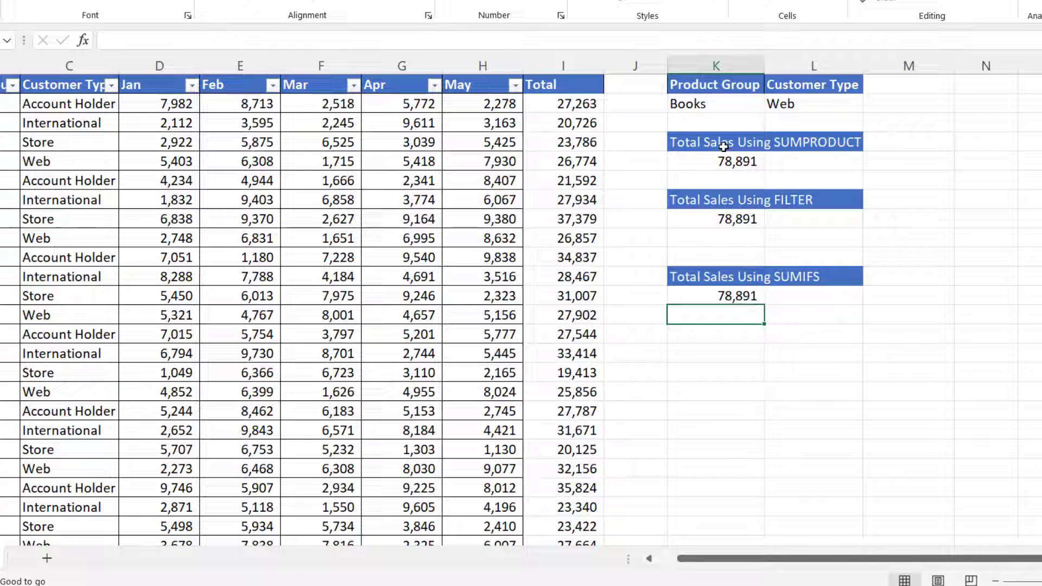
mouse_move(728, 162)
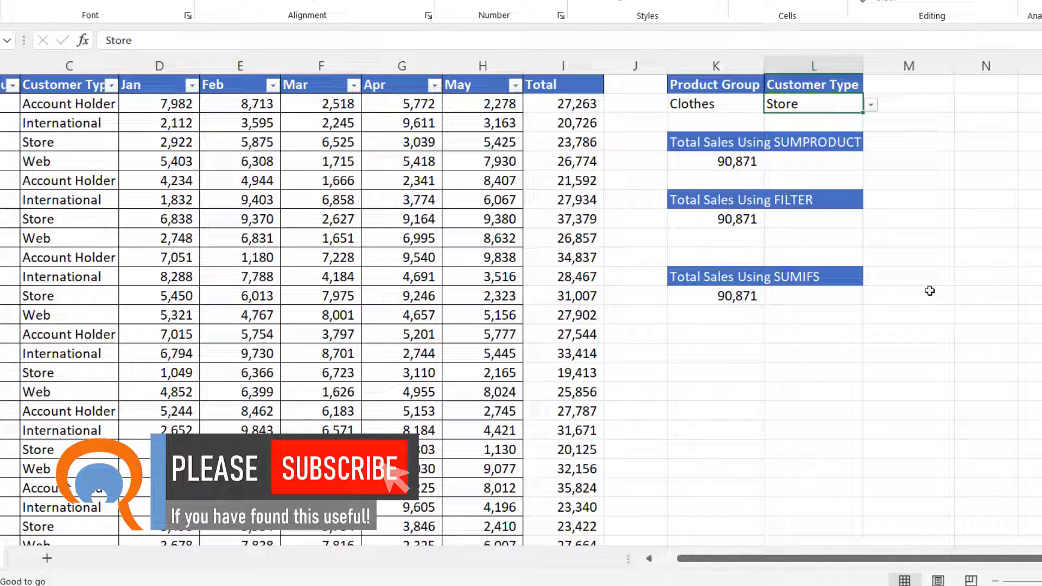
mouse_move(928, 291)
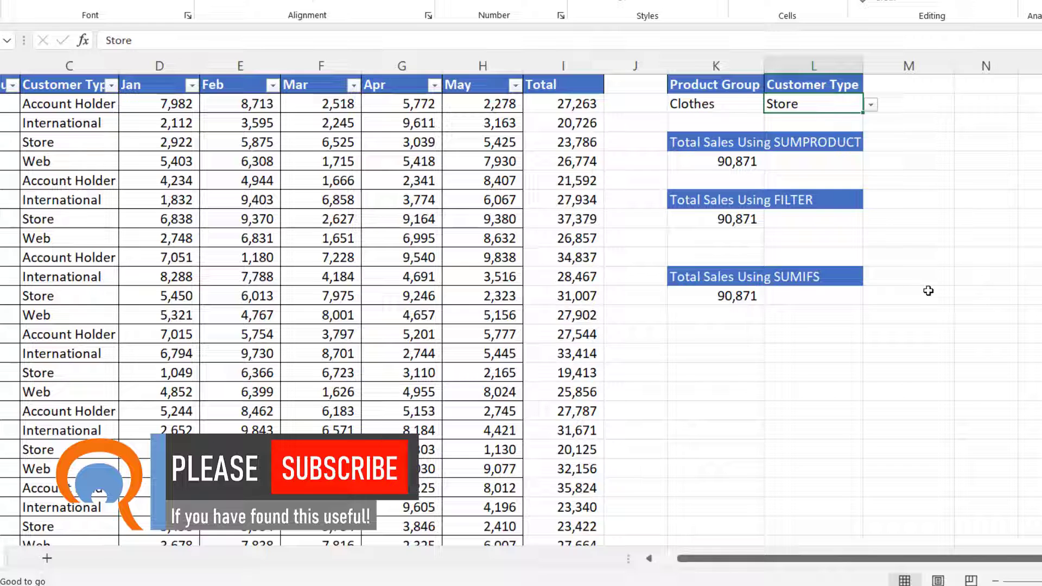